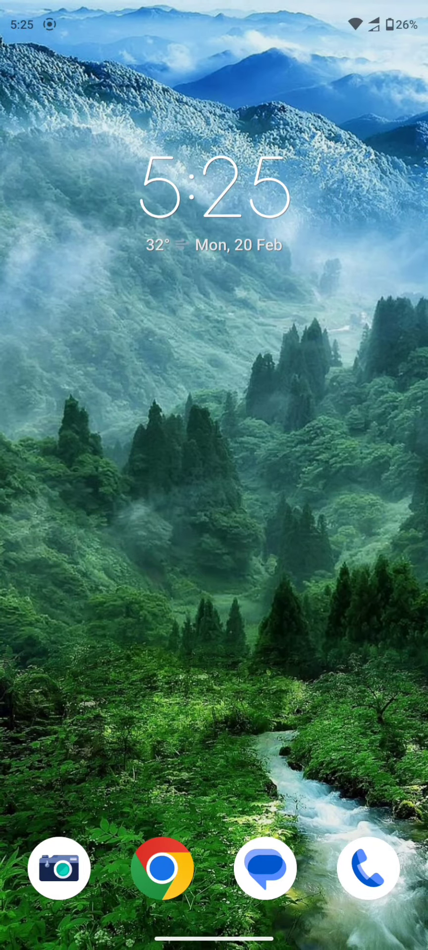
Open Google Drive, browse the Shared files, and return to the app drawer.
scroll("up", 3)
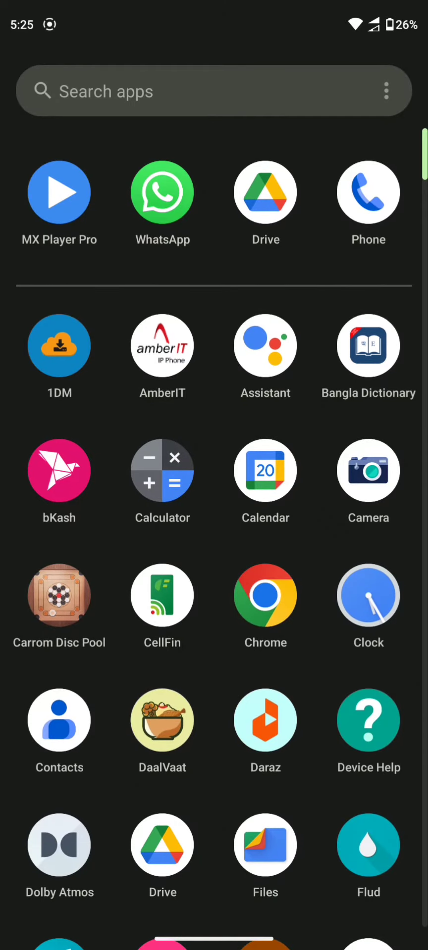
left_click(265, 192)
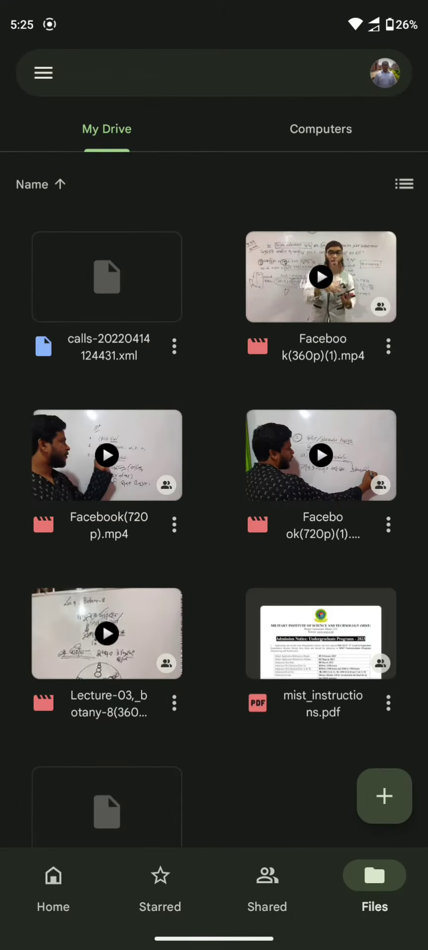
left_click(266, 888)
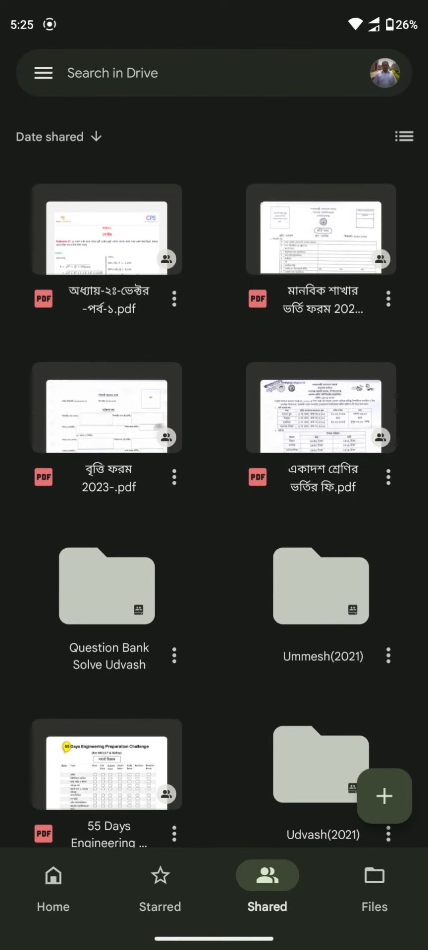
left_click(174, 299)
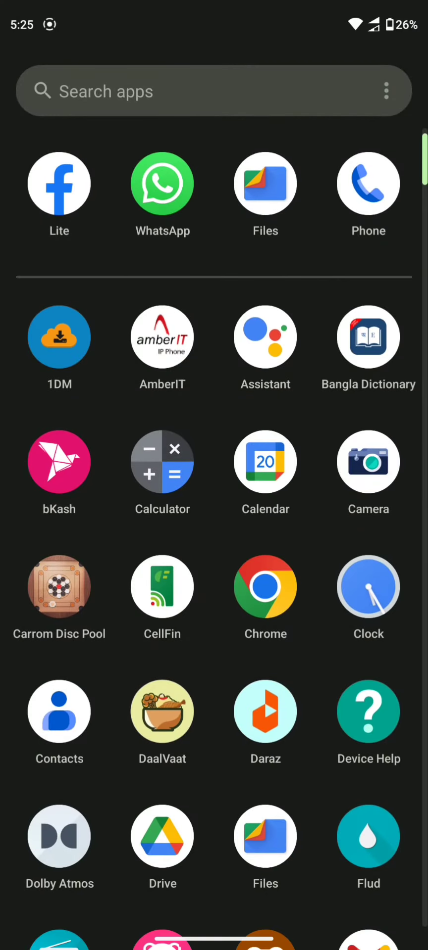
Search the Play Store for Kiwi Browser and open its tab switcher.
scroll("down", 3)
type("kiwi")
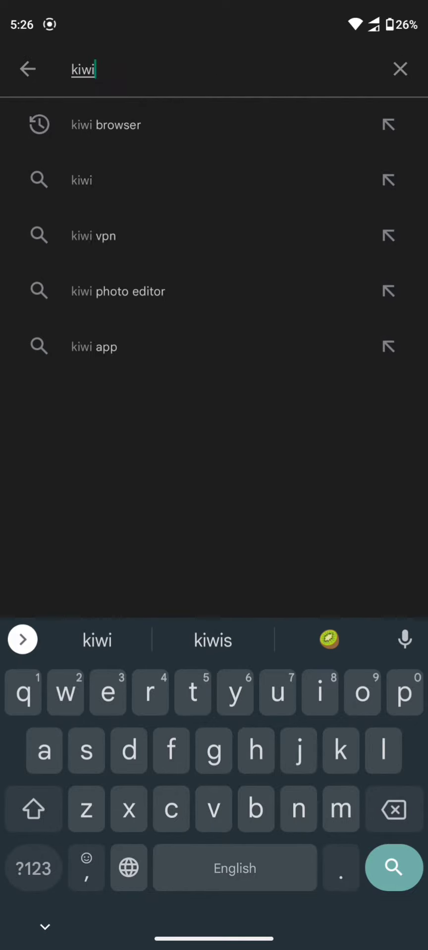
left_click(106, 125)
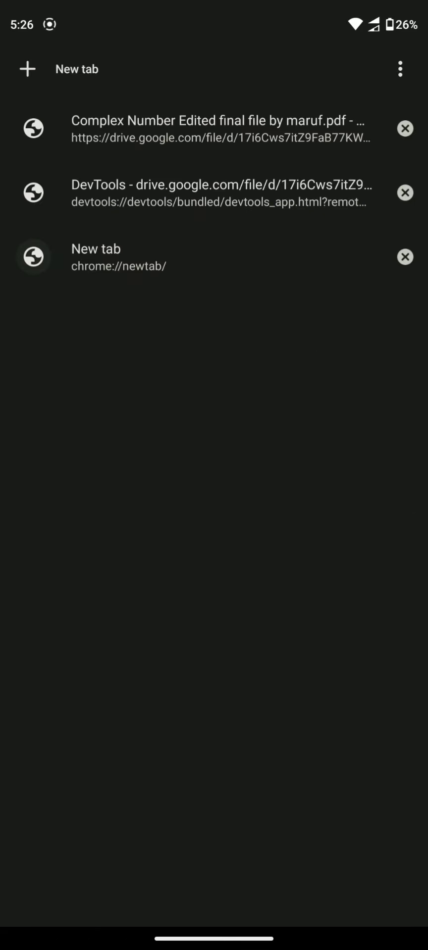
Open the Drive vector-problems PDF, scroll through all 18 pages, and show the browser menu.
left_click(404, 193)
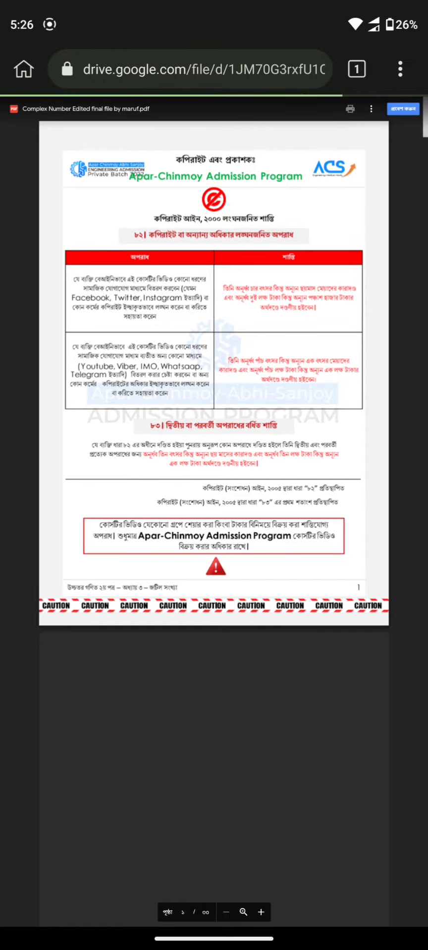
left_click(399, 68)
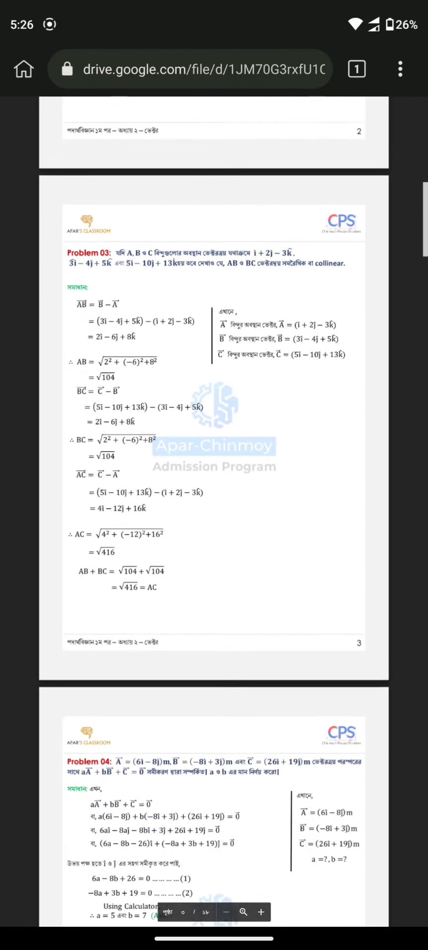
scroll("down", 3)
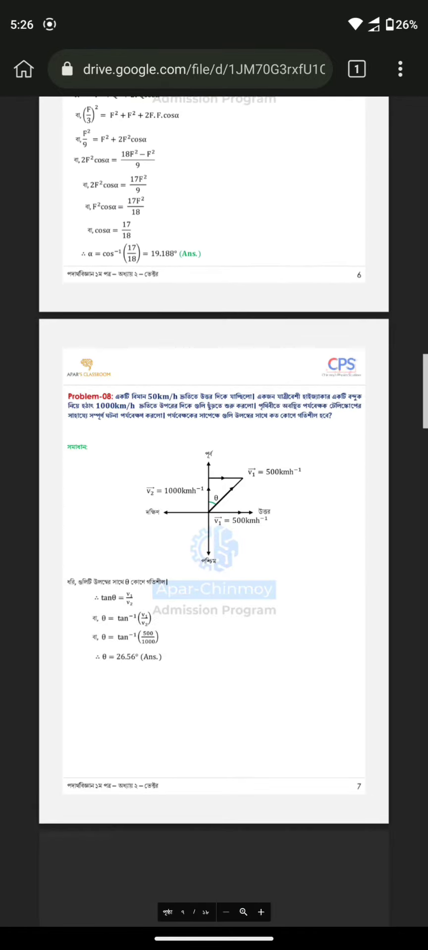
scroll("down", 3)
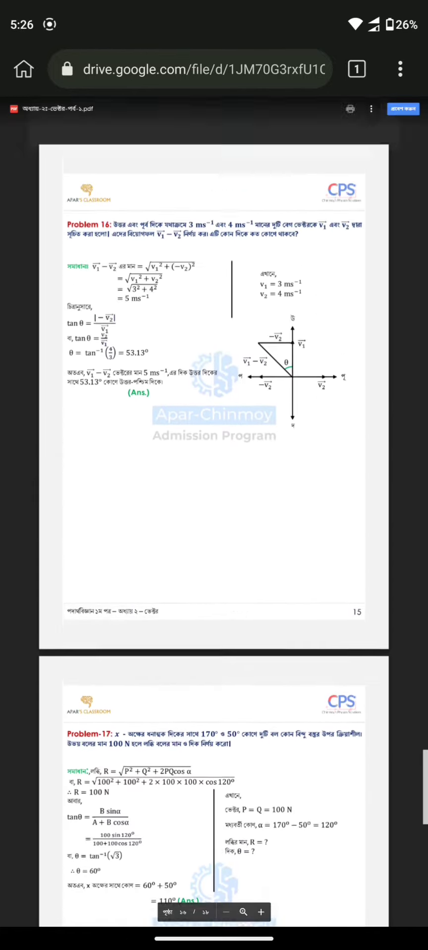
scroll("up", 3)
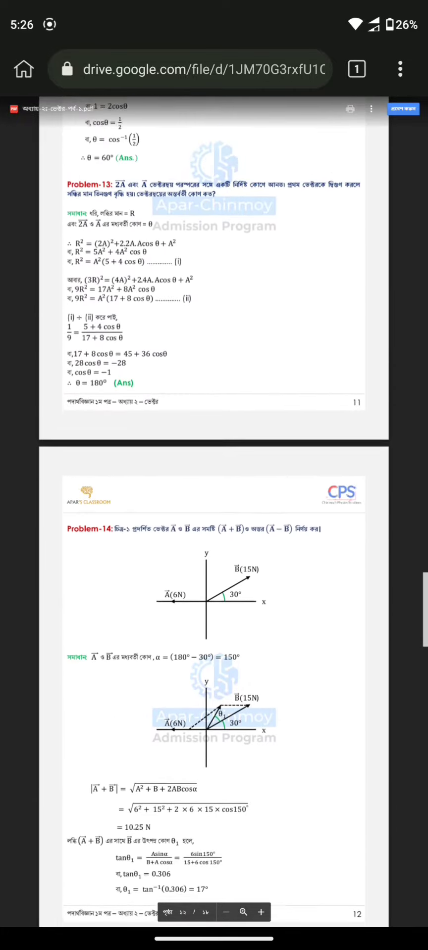
scroll("up", 3)
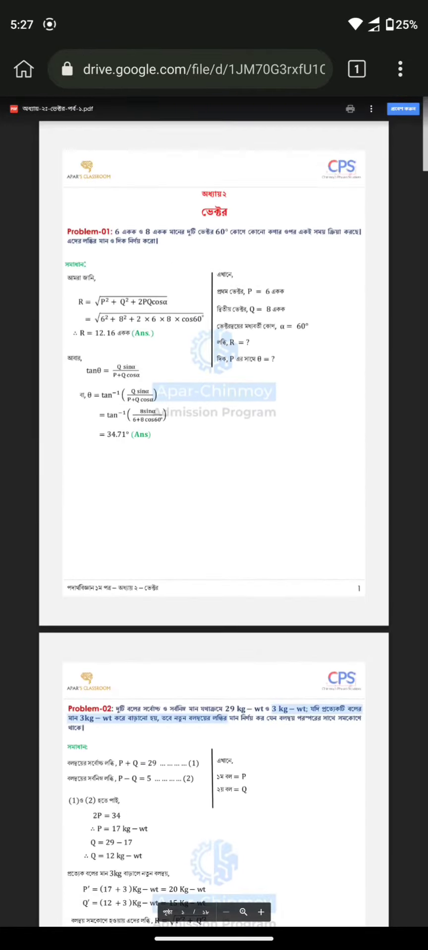
scroll("down", 3)
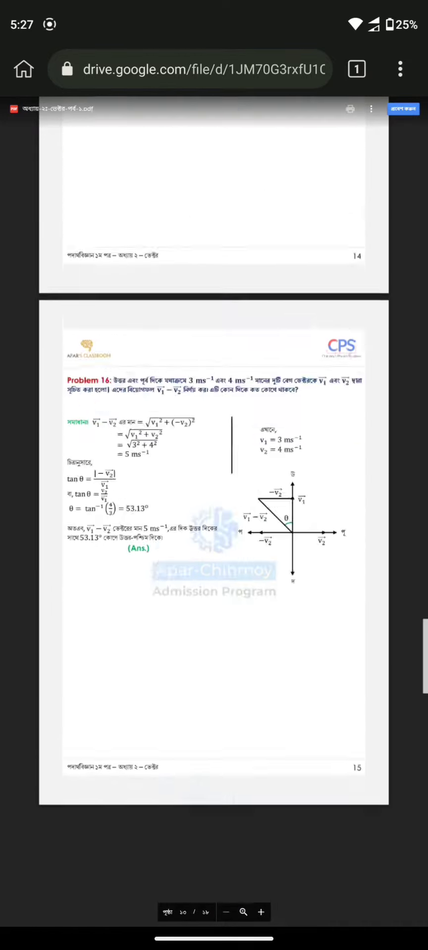
scroll("down", 3)
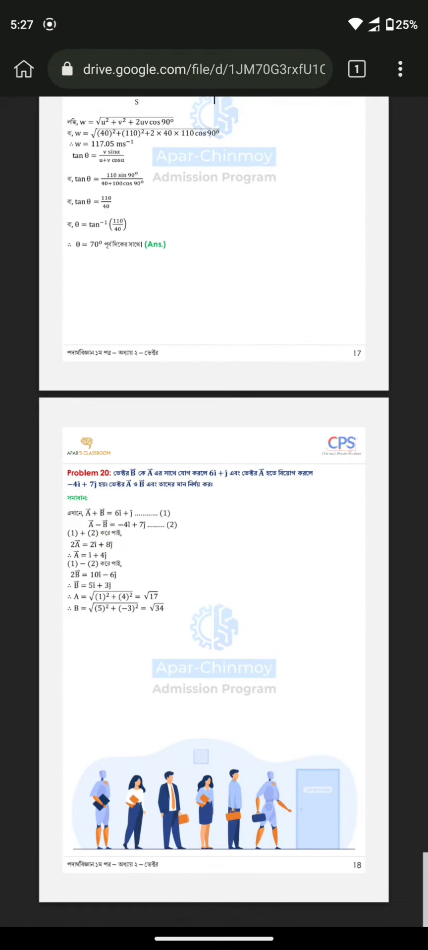
left_click(400, 68)
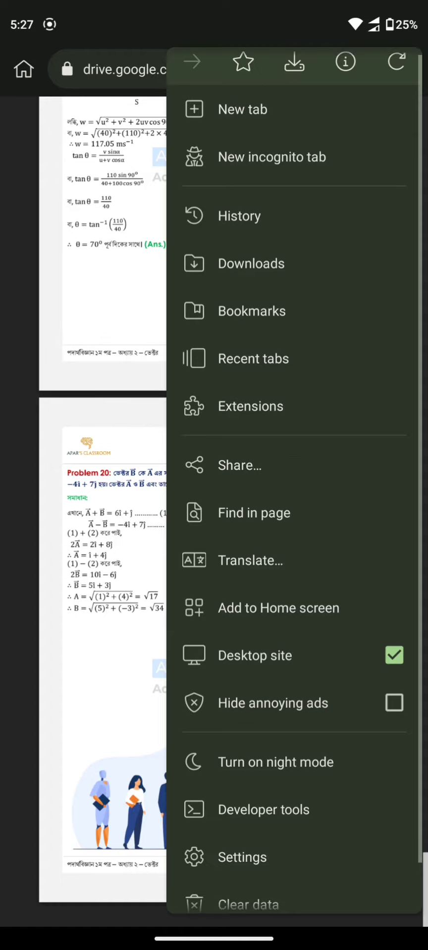
Launch Developer tools for the PDF, confirm the DevTools tab, and go home.
scroll("down", 3)
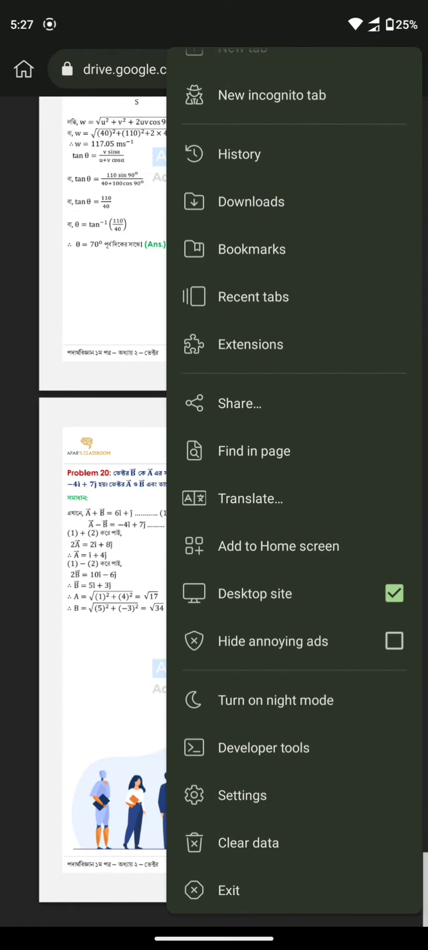
left_click(242, 48)
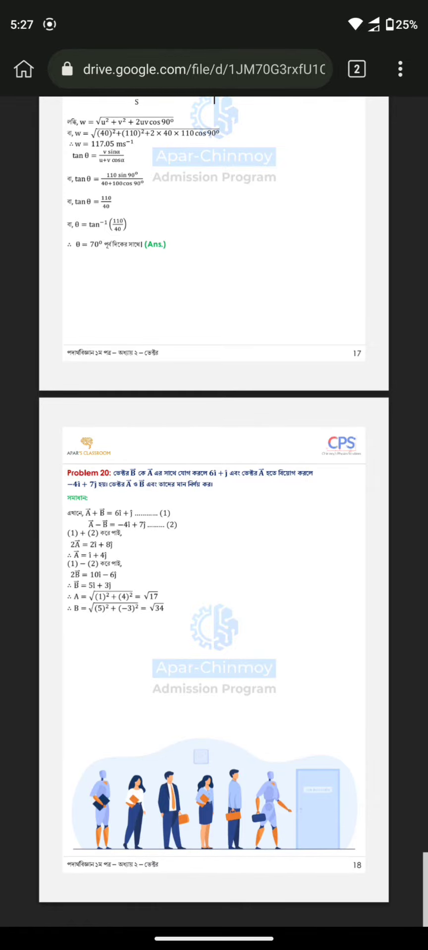
left_click(357, 68)
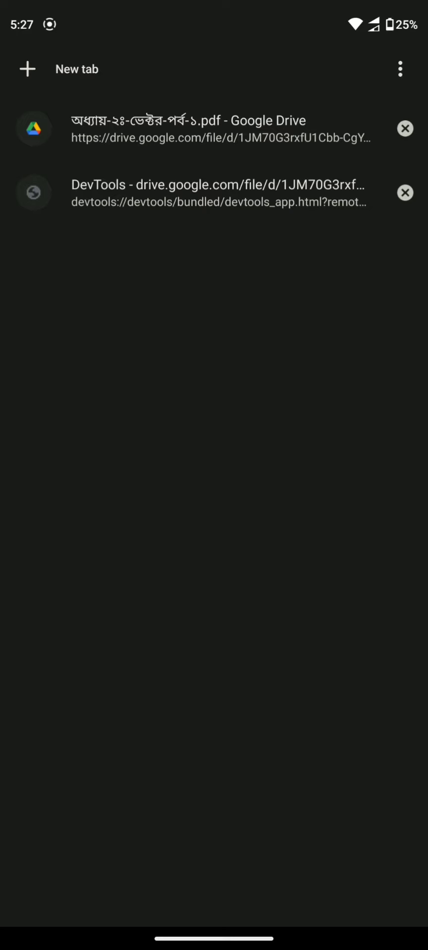
left_click(220, 193)
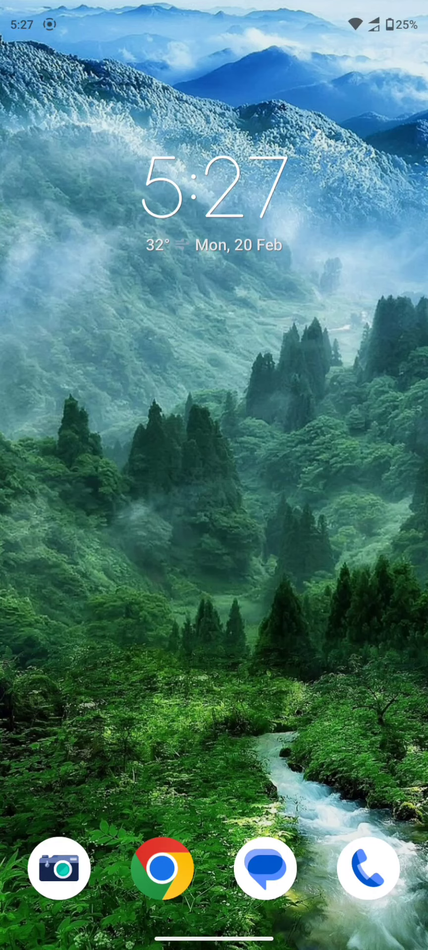
Find Google Keep via 'Not' and copy the saved jsPDF script note.
scroll("up", 3)
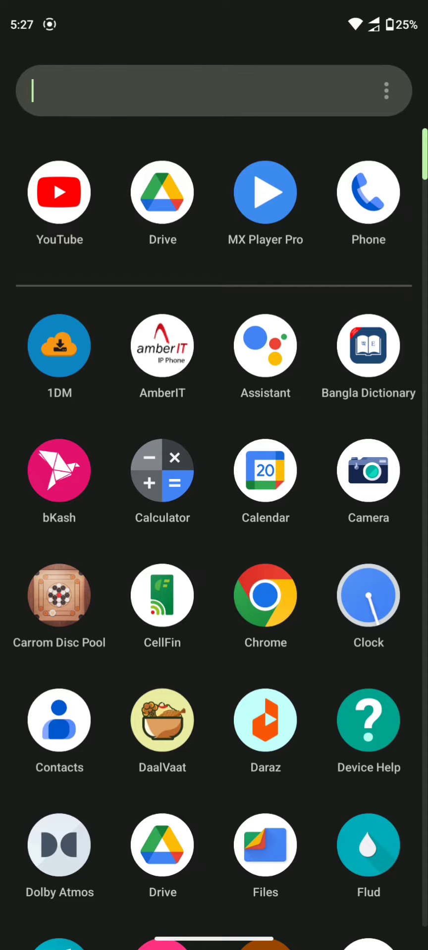
type("Not")
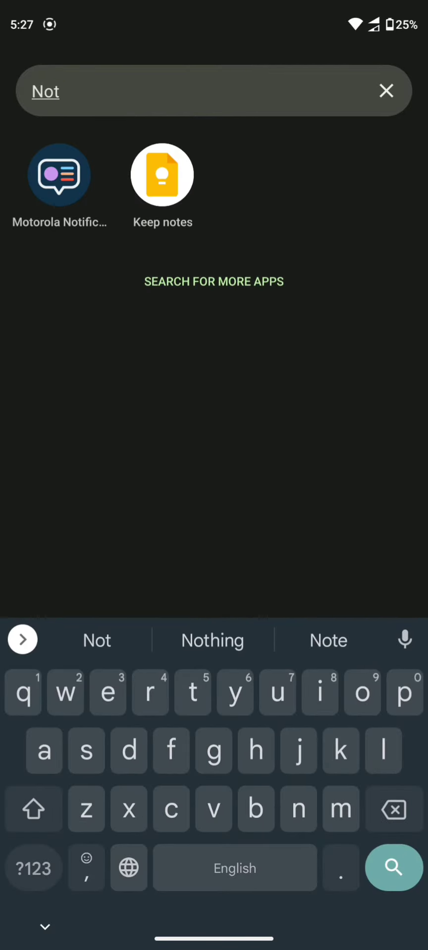
left_click(162, 176)
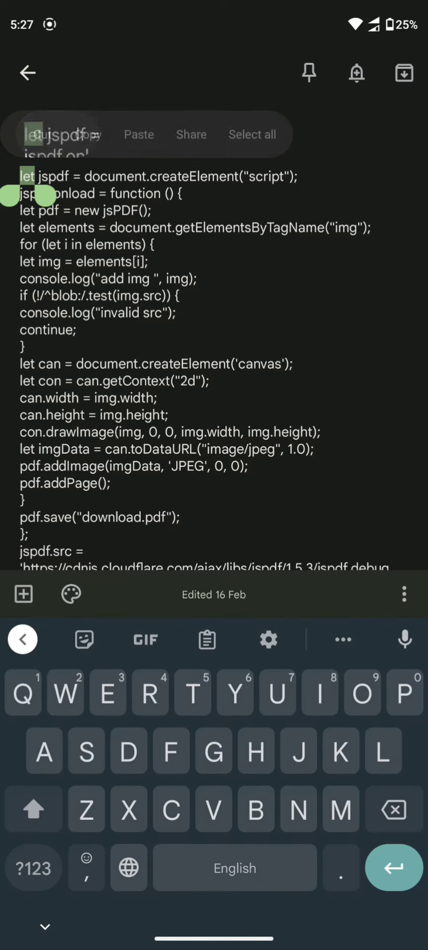
left_click(251, 134)
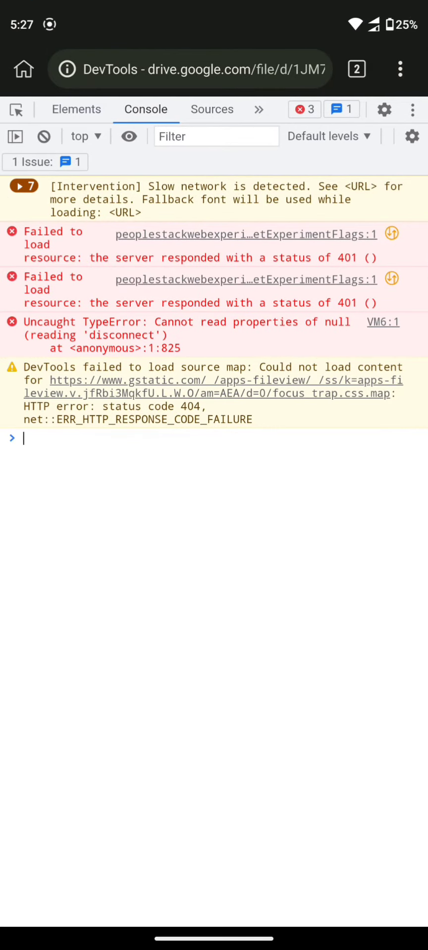
Paste the jsPDF script into the DevTools console, run it, and review the output.
right_click(182, 473)
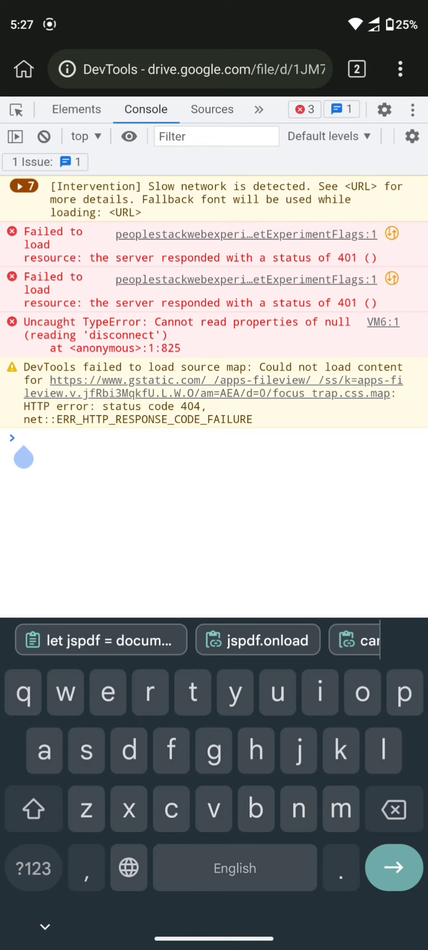
left_click(101, 640)
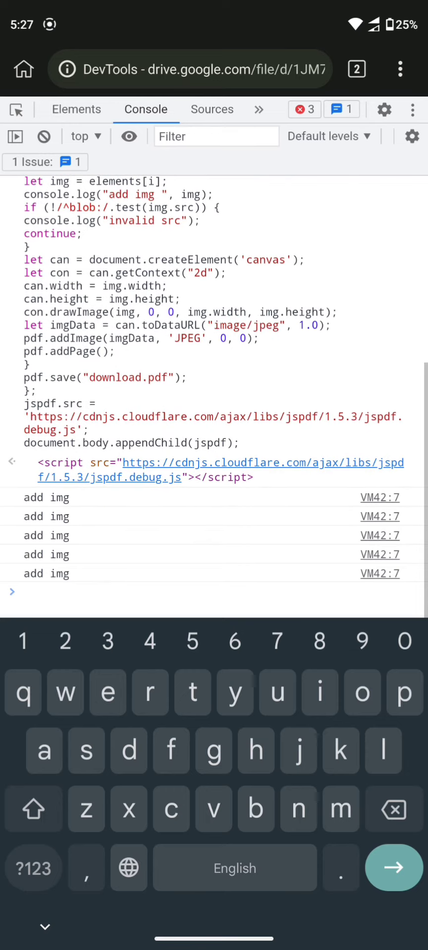
scroll("down", 3)
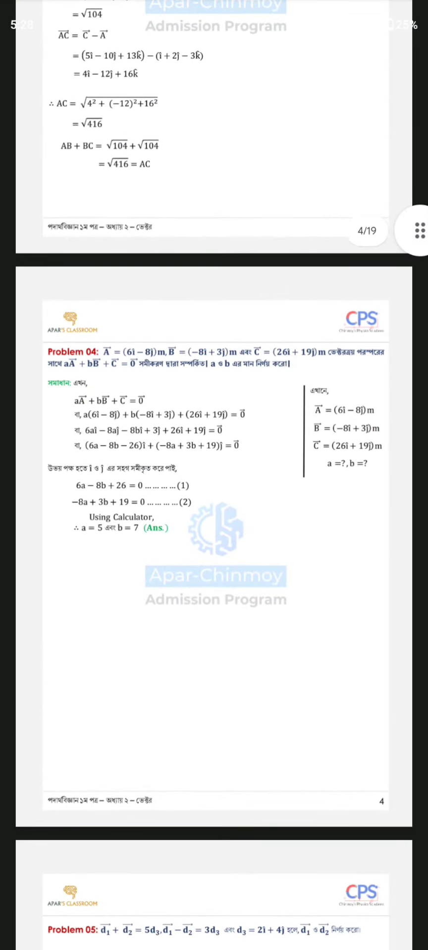
scroll("up", 3)
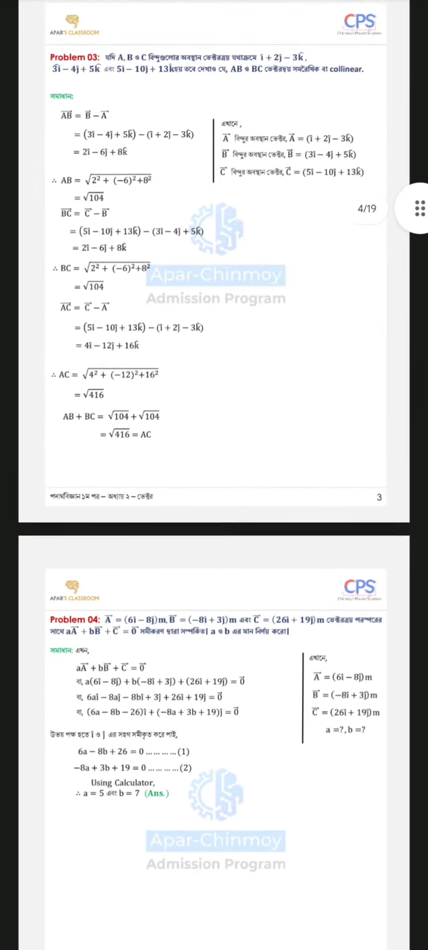
scroll("down", 3)
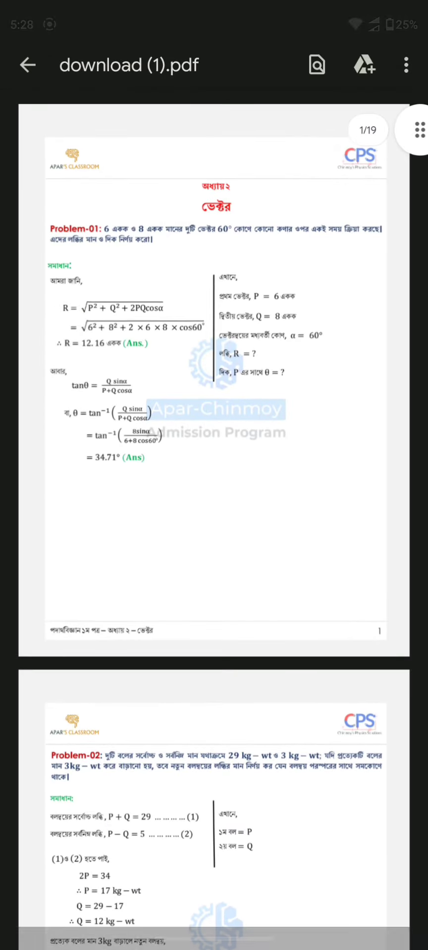